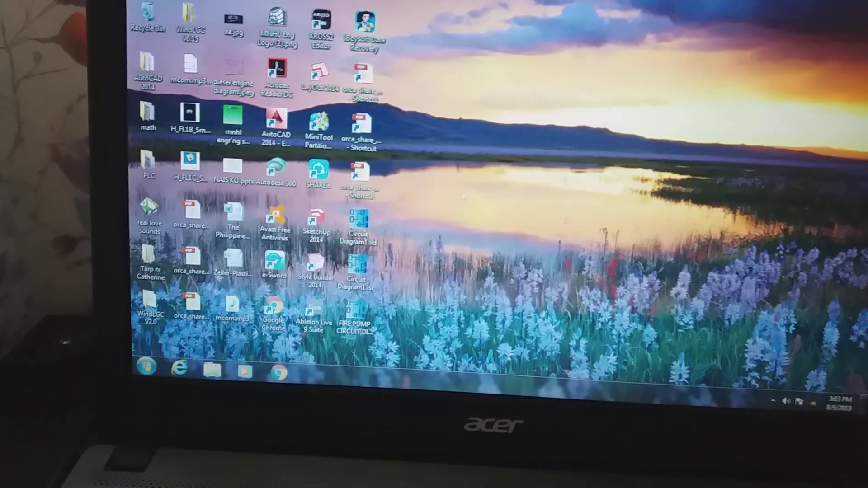
Try launching CS Extreme V7 Beta, then browse to C:\Program Files\Counter-Strike Xtreme V7
left_click(145, 367)
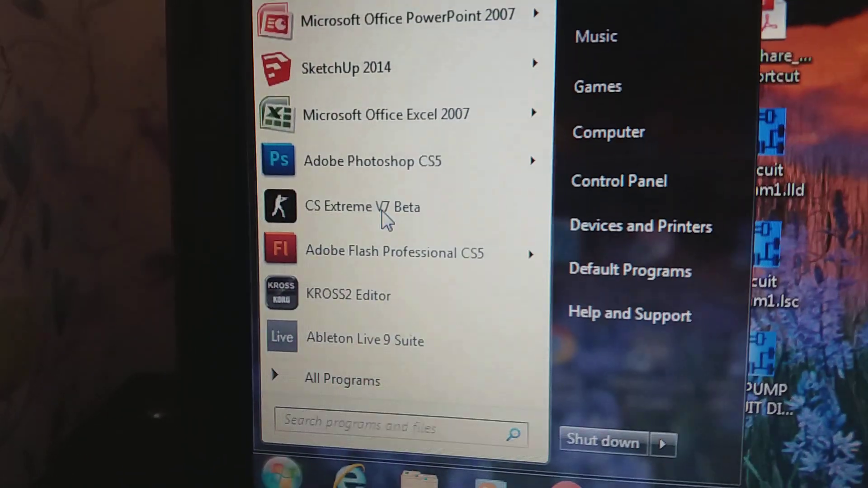
left_click(360, 207)
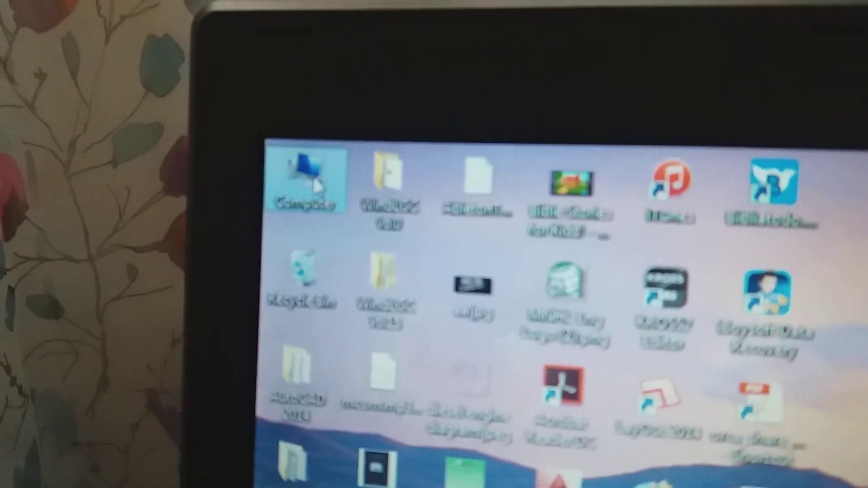
double_click(306, 180)
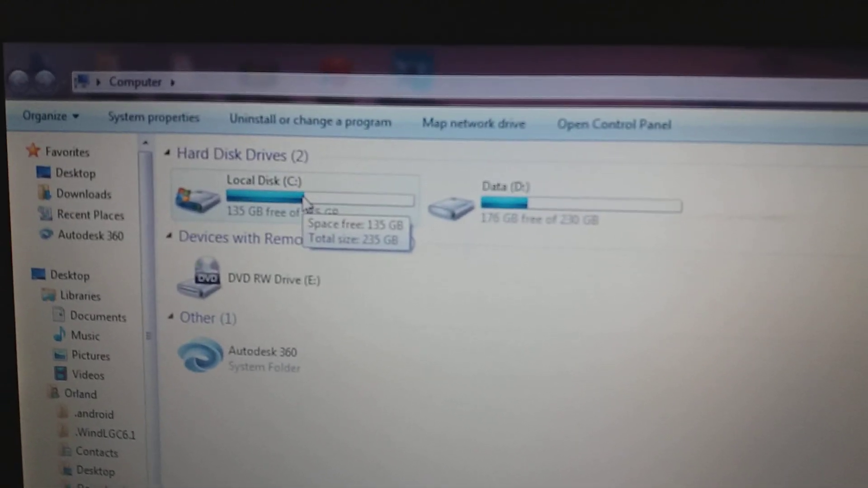
double_click(263, 200)
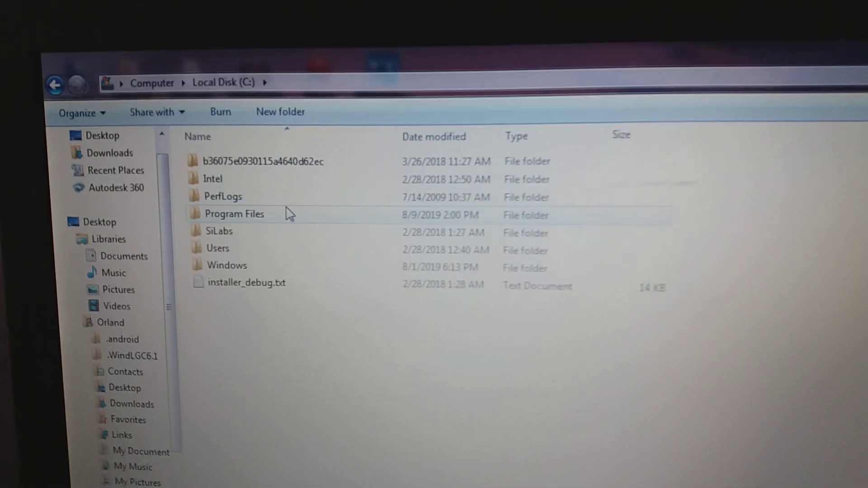
double_click(234, 214)
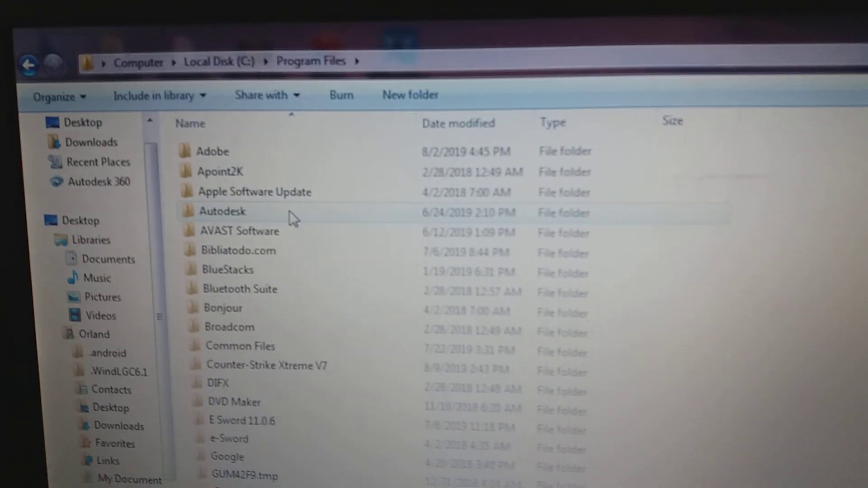
scroll("down", 3)
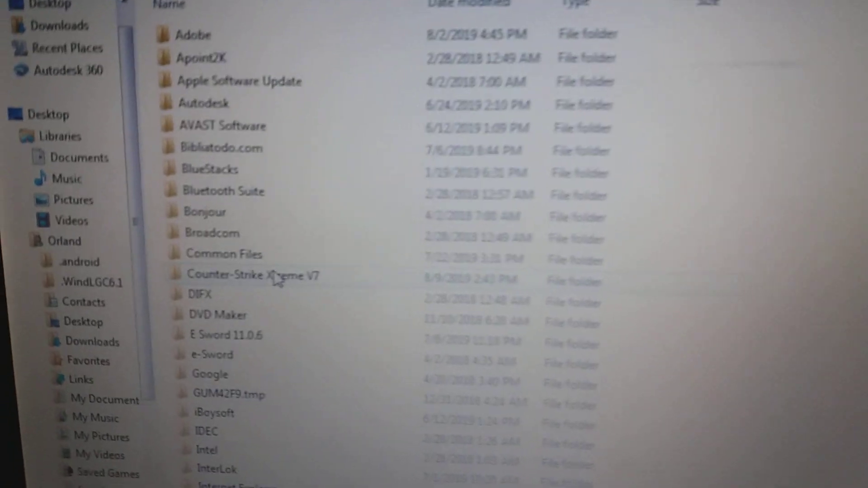
mouse_move(271, 291)
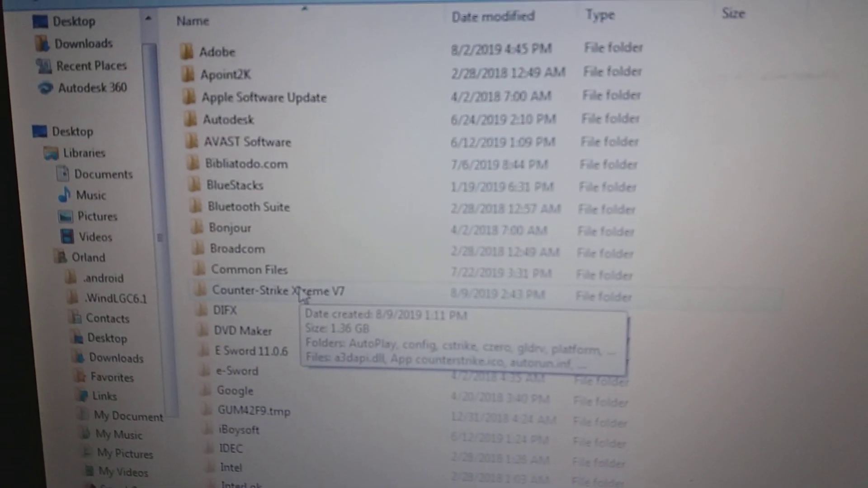
double_click(274, 291)
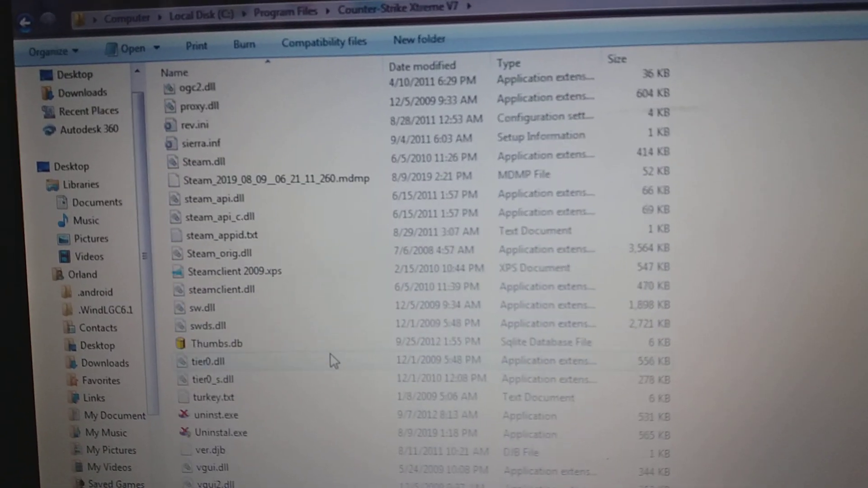
scroll("up", 3)
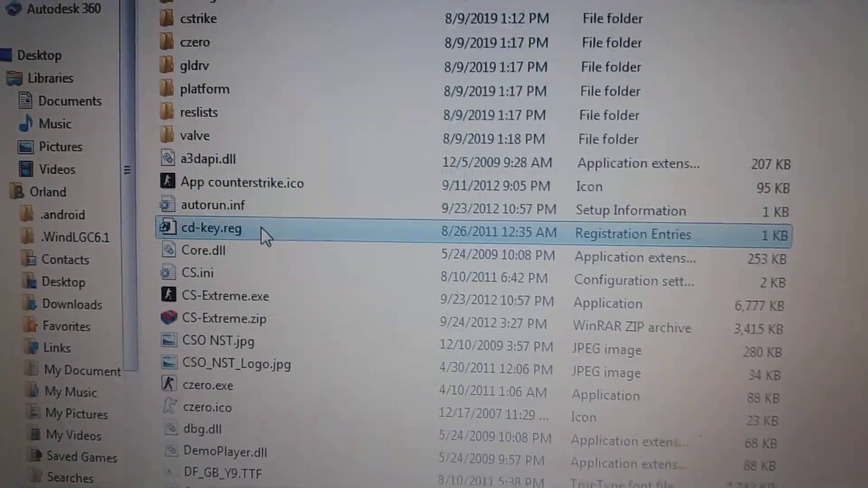
Merge cd-key.reg into the registry, approving UAC and the warning, and dismiss the success message
double_click(209, 229)
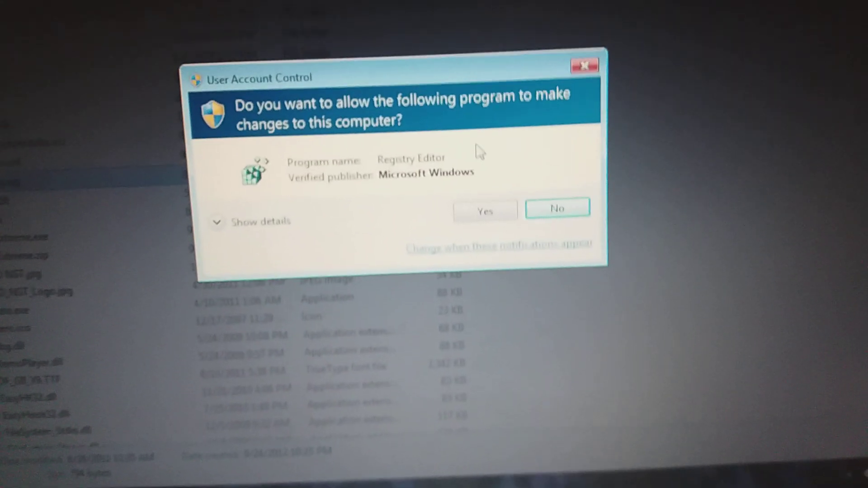
left_click(484, 210)
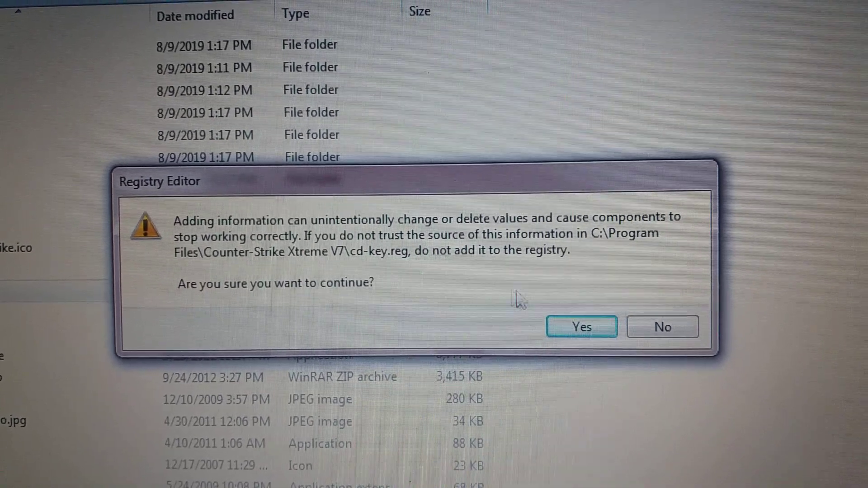
left_click(580, 327)
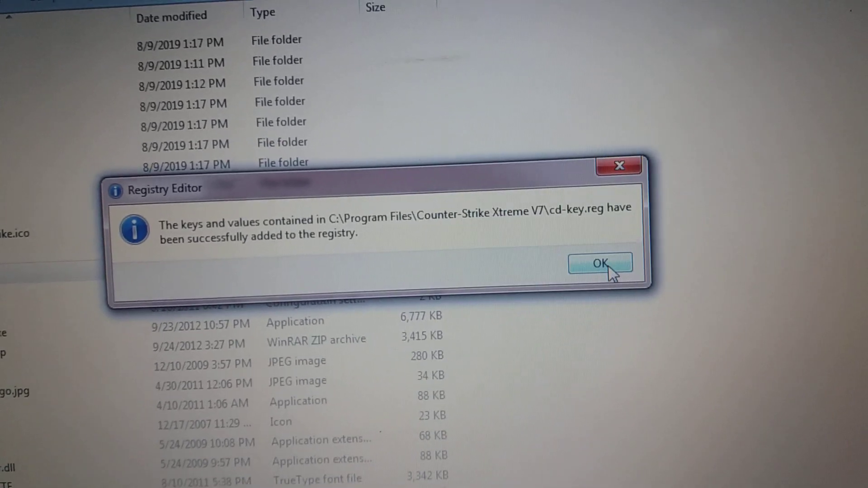
left_click(600, 264)
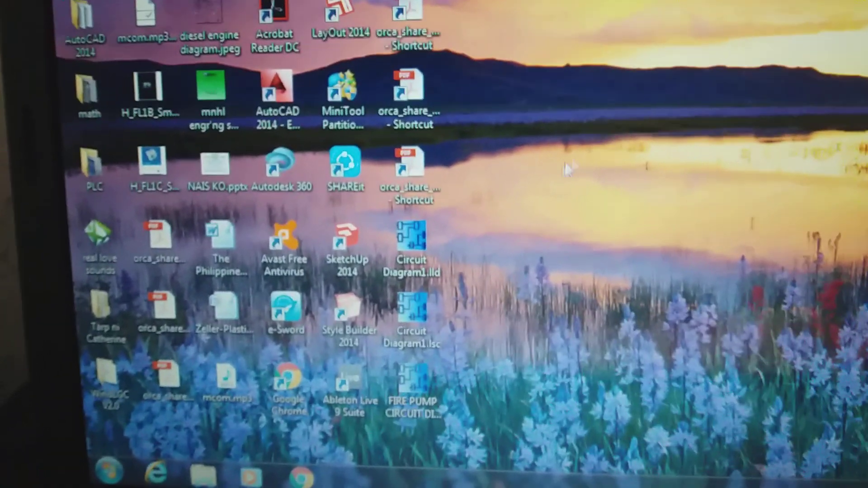
Launch CS Extreme V7 Beta from the Start menu and pick the Deathmatch mode
left_click(109, 470)
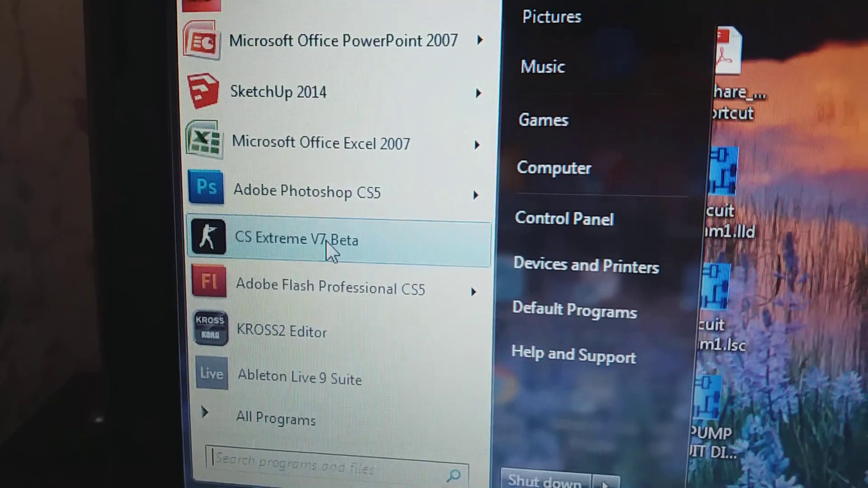
left_click(295, 239)
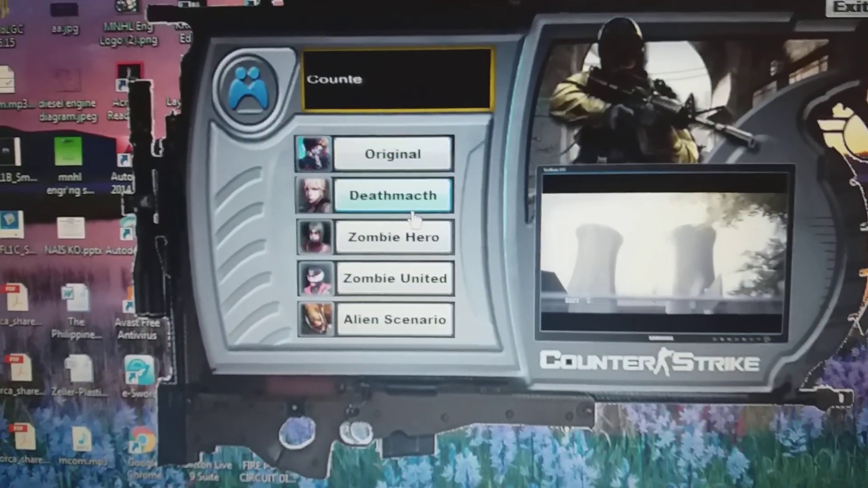
left_click(853, 9)
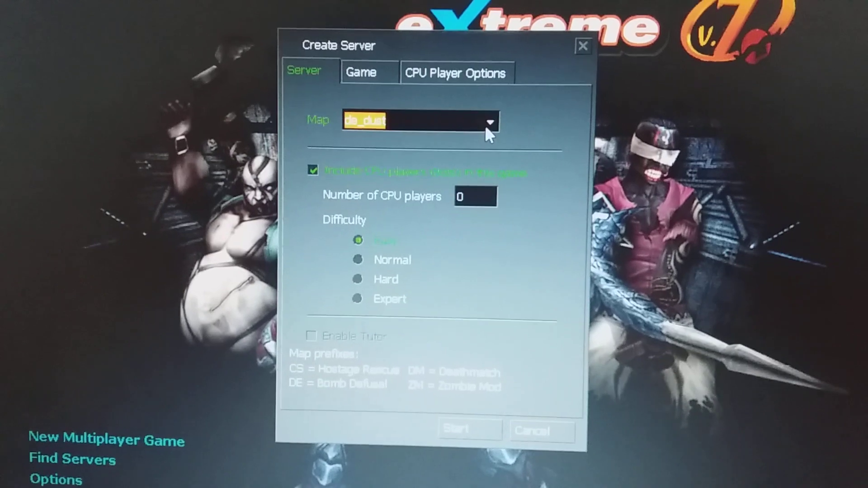
Start the server game on de_dust and let the map load
left_click(490, 121)
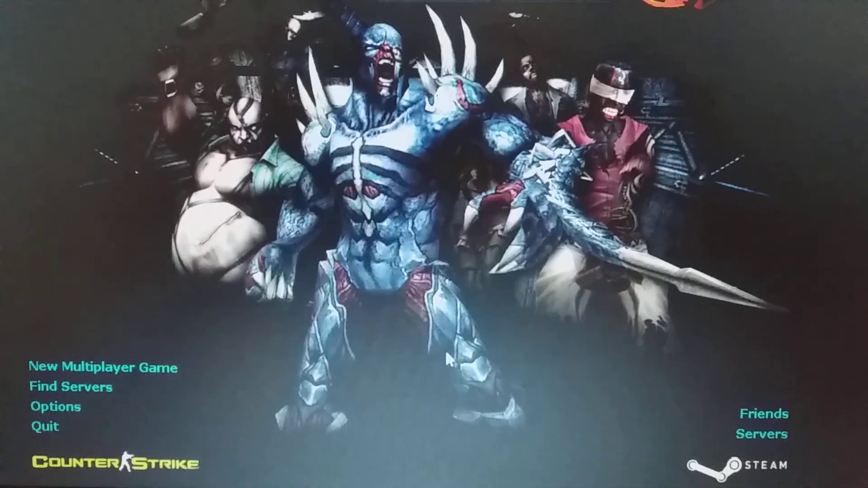
left_click(104, 368)
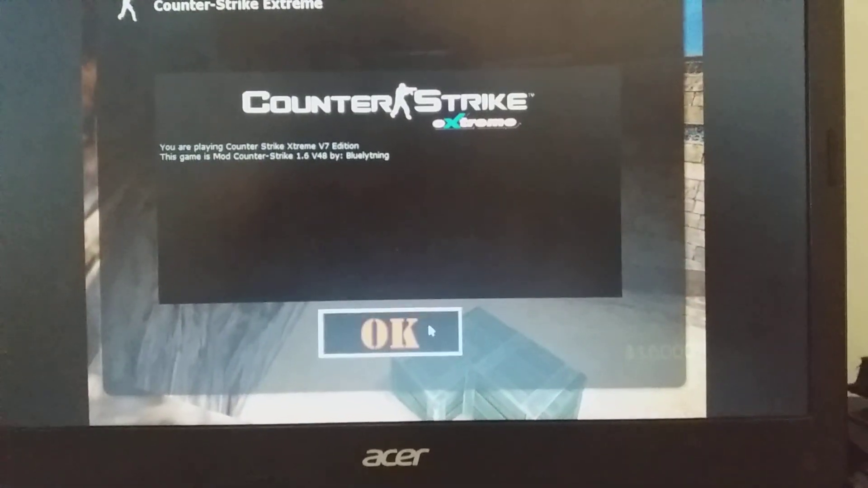
Dismiss the welcome message and join the Counter-Terrorist Forces as the 707 character
left_click(390, 333)
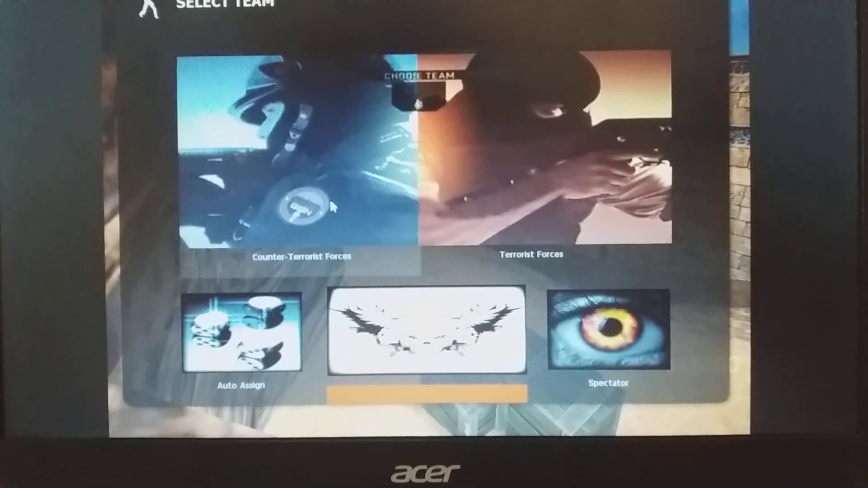
left_click(300, 149)
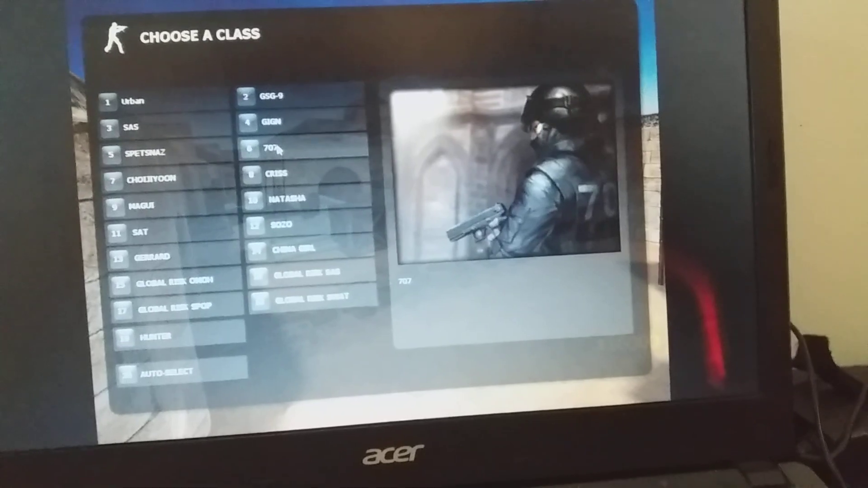
left_click(276, 150)
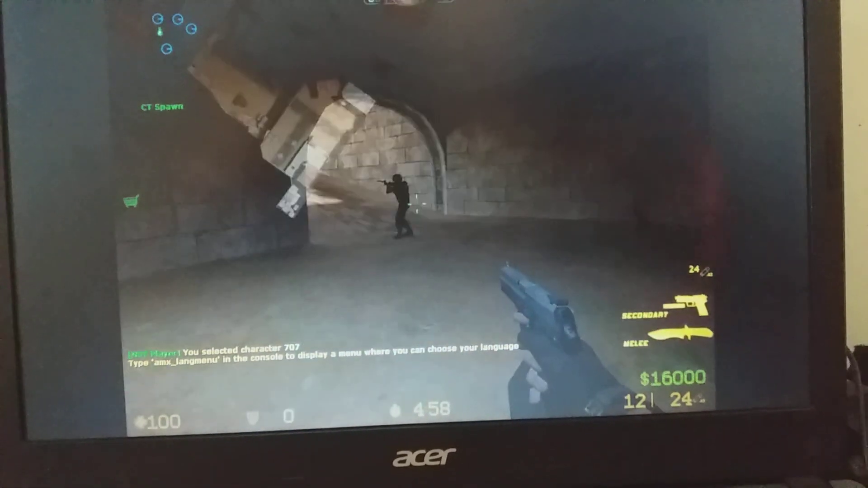
Buy the AWP rifle for $4750 from the Rifles buy menu
key("b")
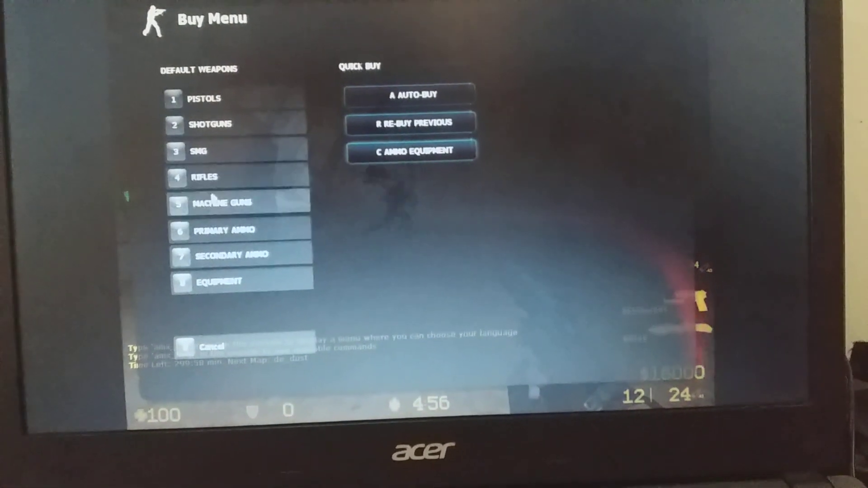
left_click(206, 178)
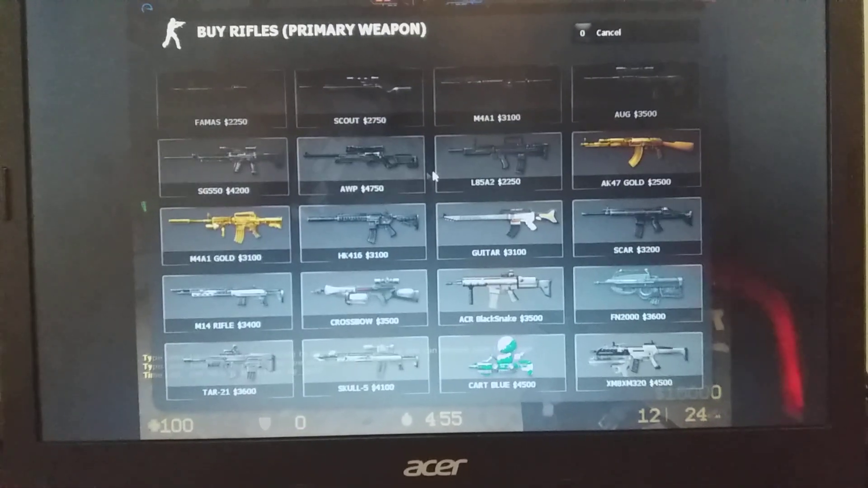
left_click(362, 166)
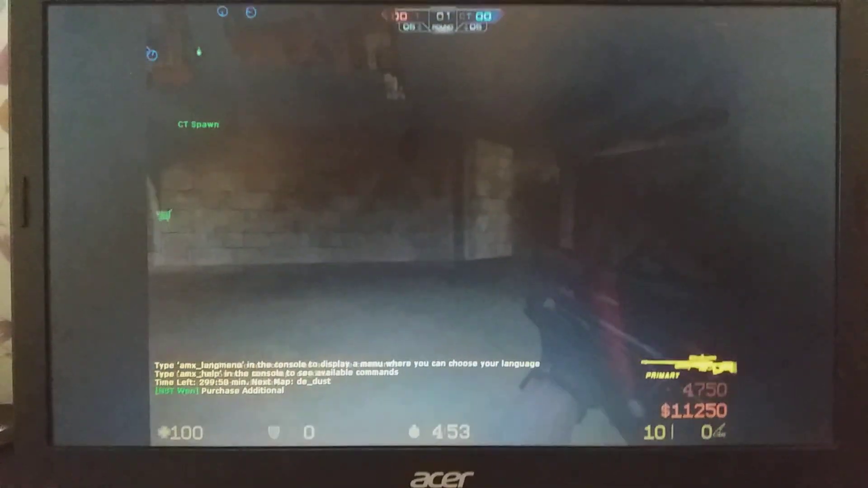